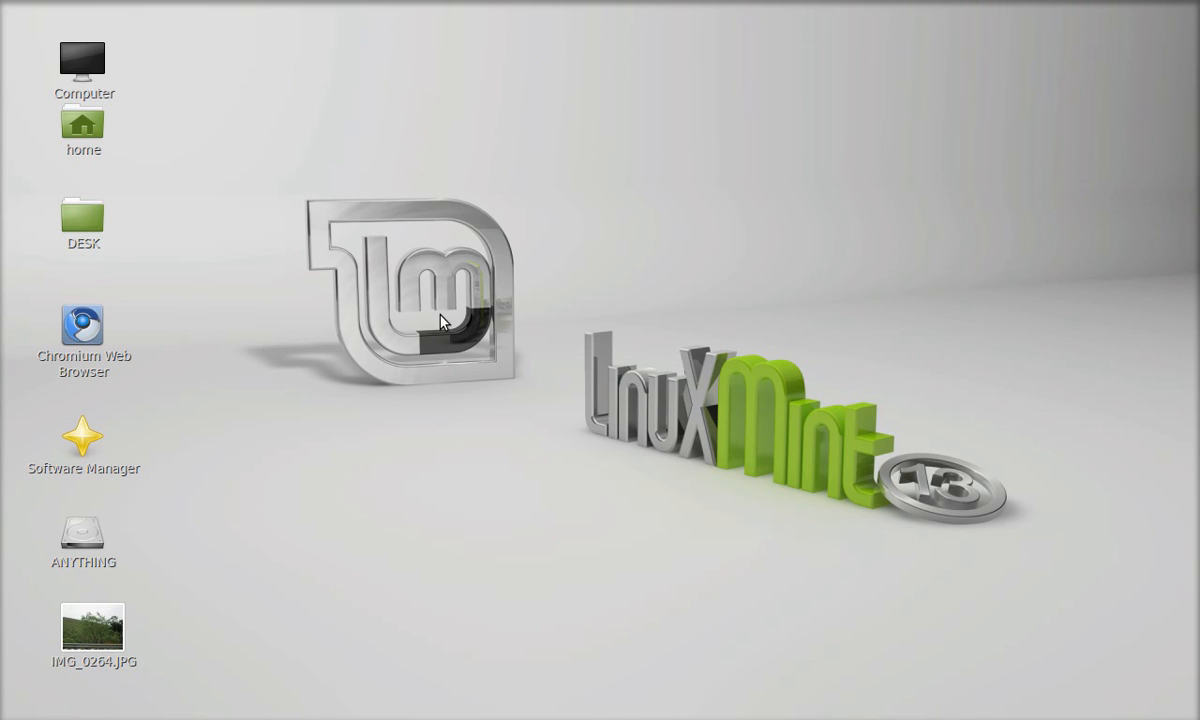
mouse_move(362, 336)
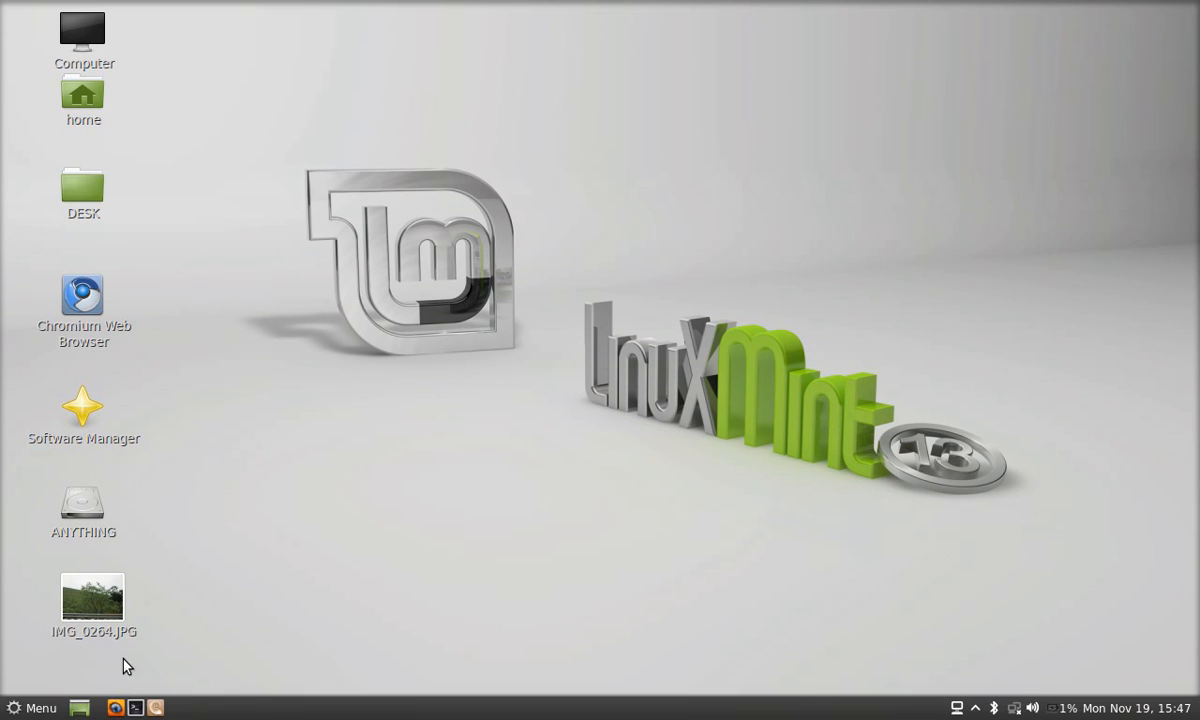
mouse_move(200, 532)
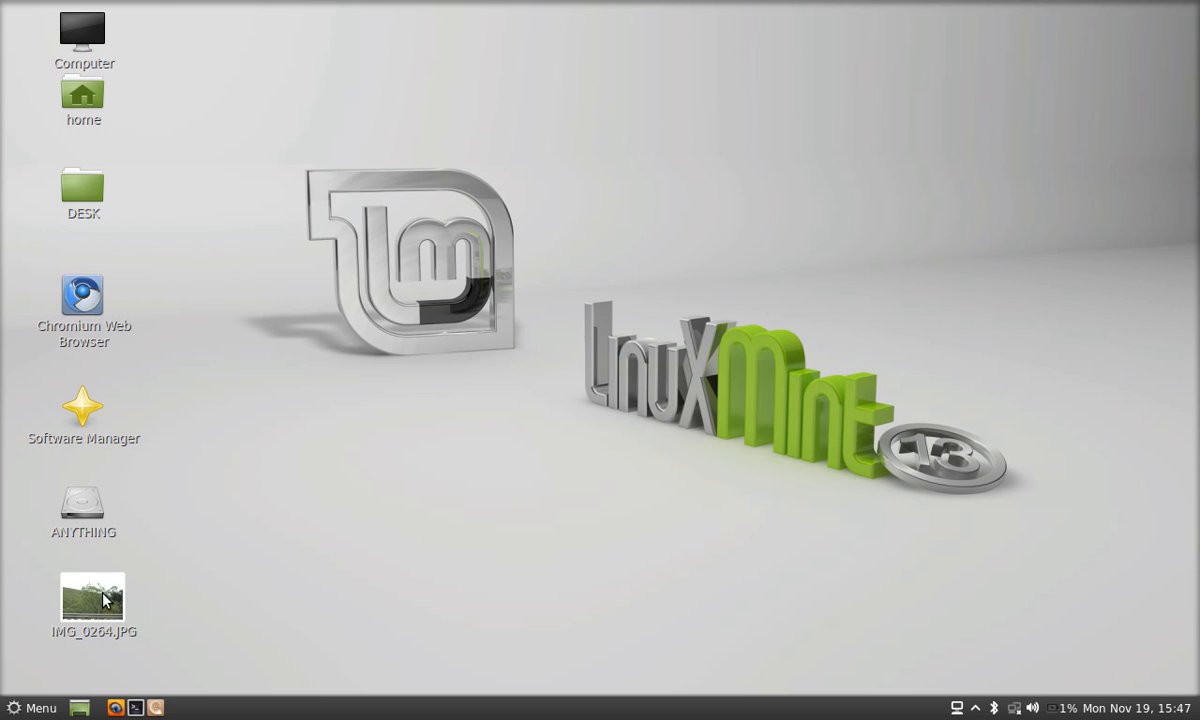
Preview IMG_0264.JPG from the desktop and close the preview
double_click(92, 596)
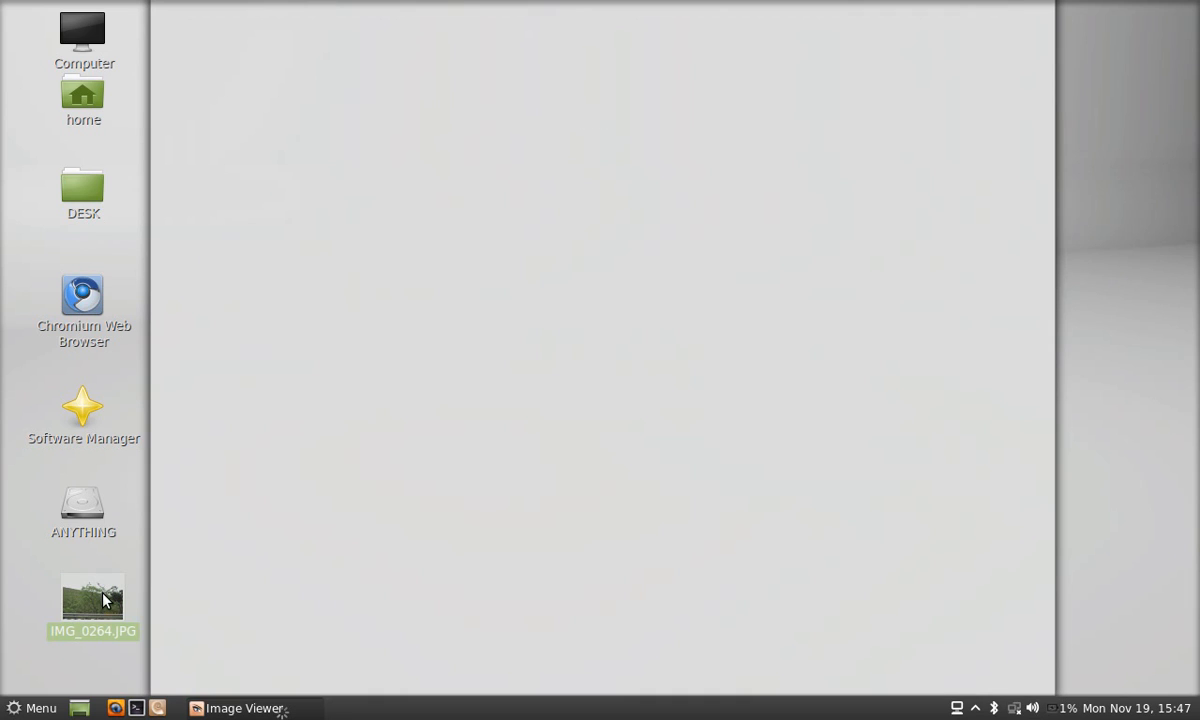
double_click(92, 600)
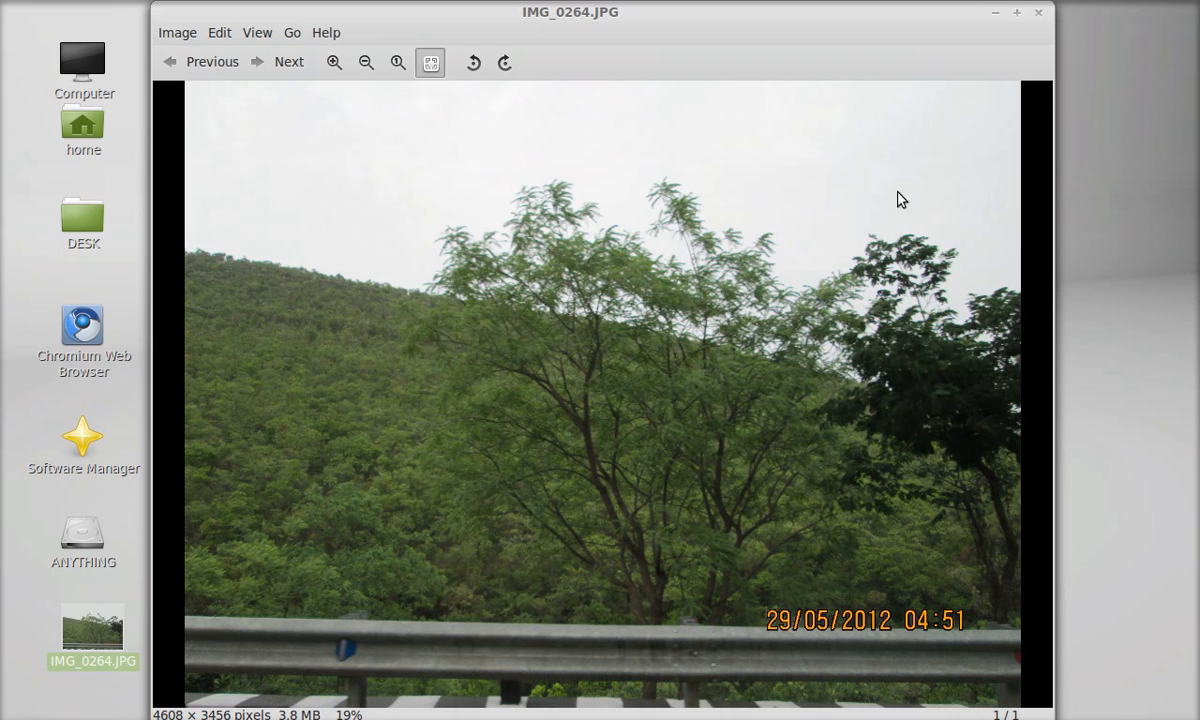
click(1036, 12)
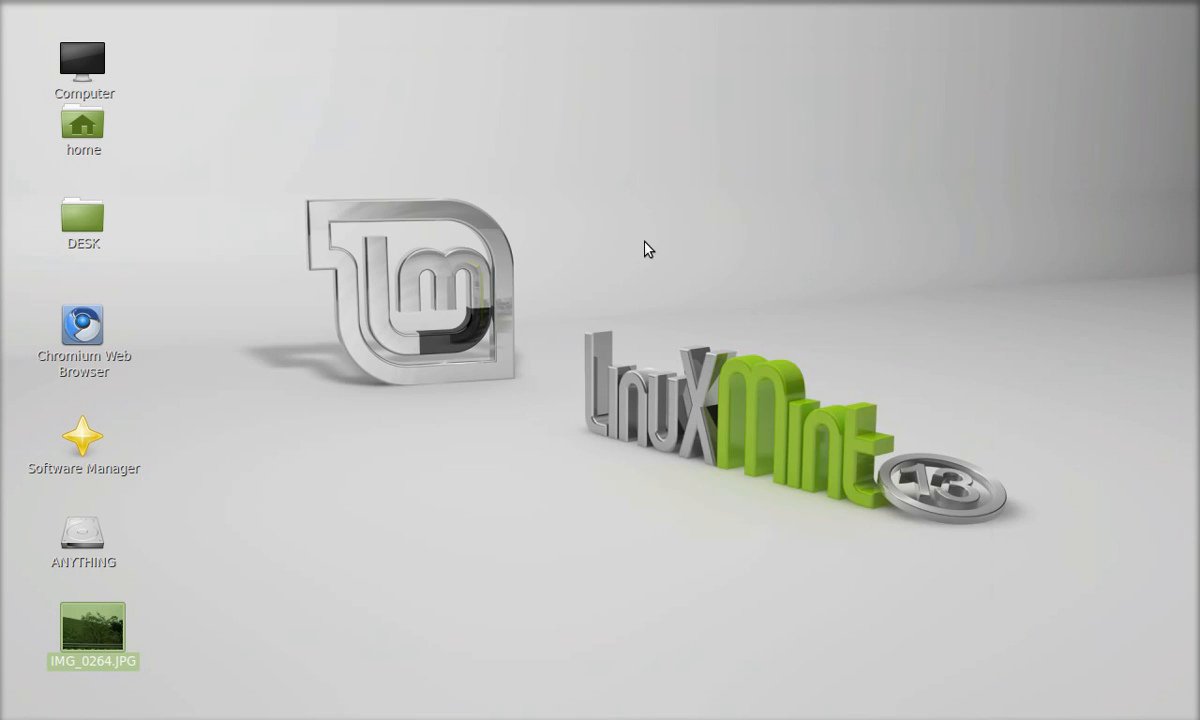
Check the photo's file properties (3.8 MB) and close them
right_click(92, 620)
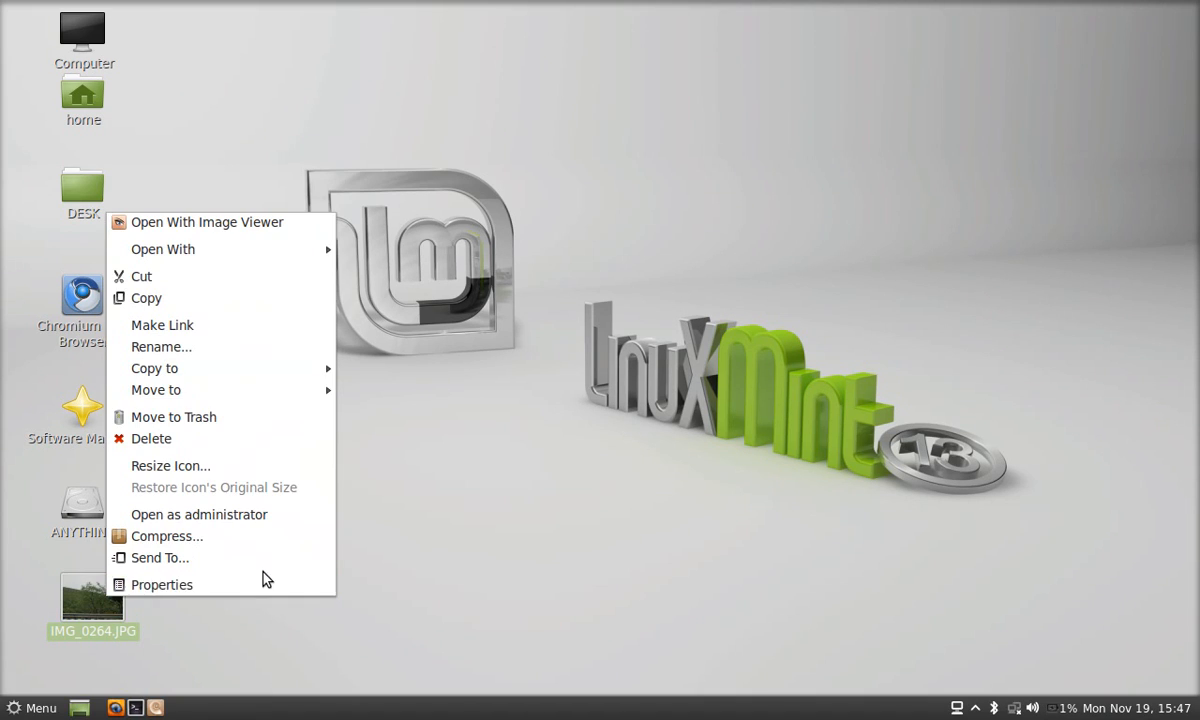
click(162, 584)
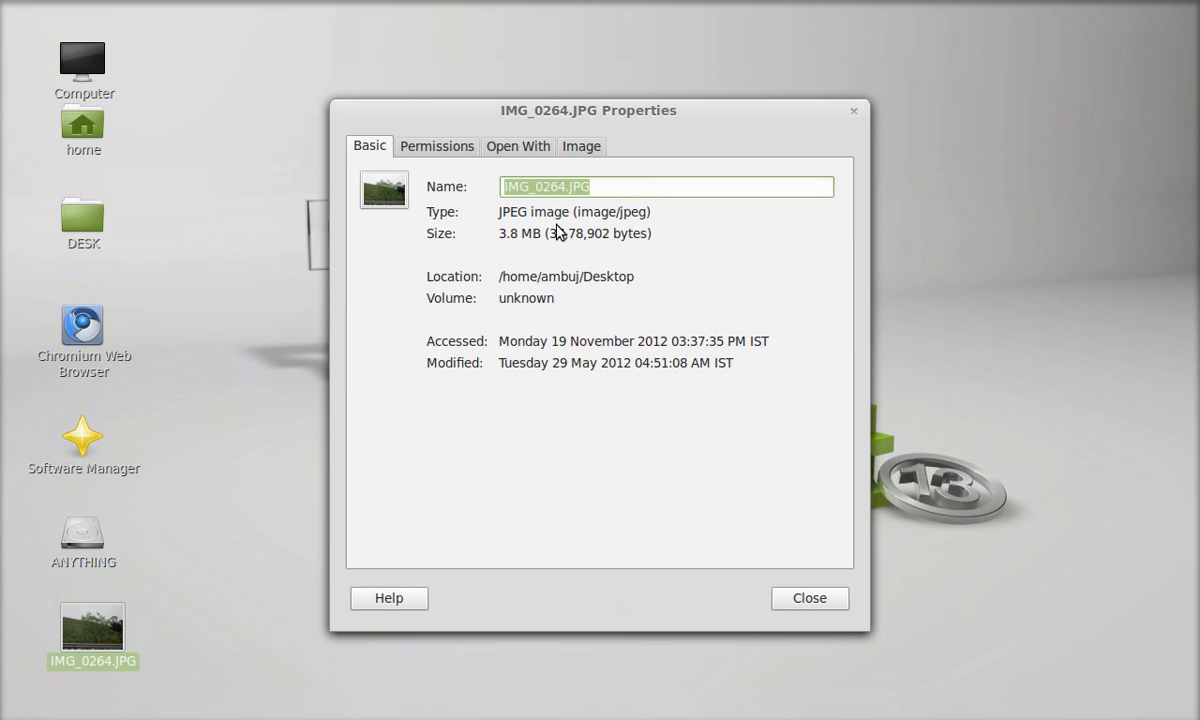
mouse_move(524, 248)
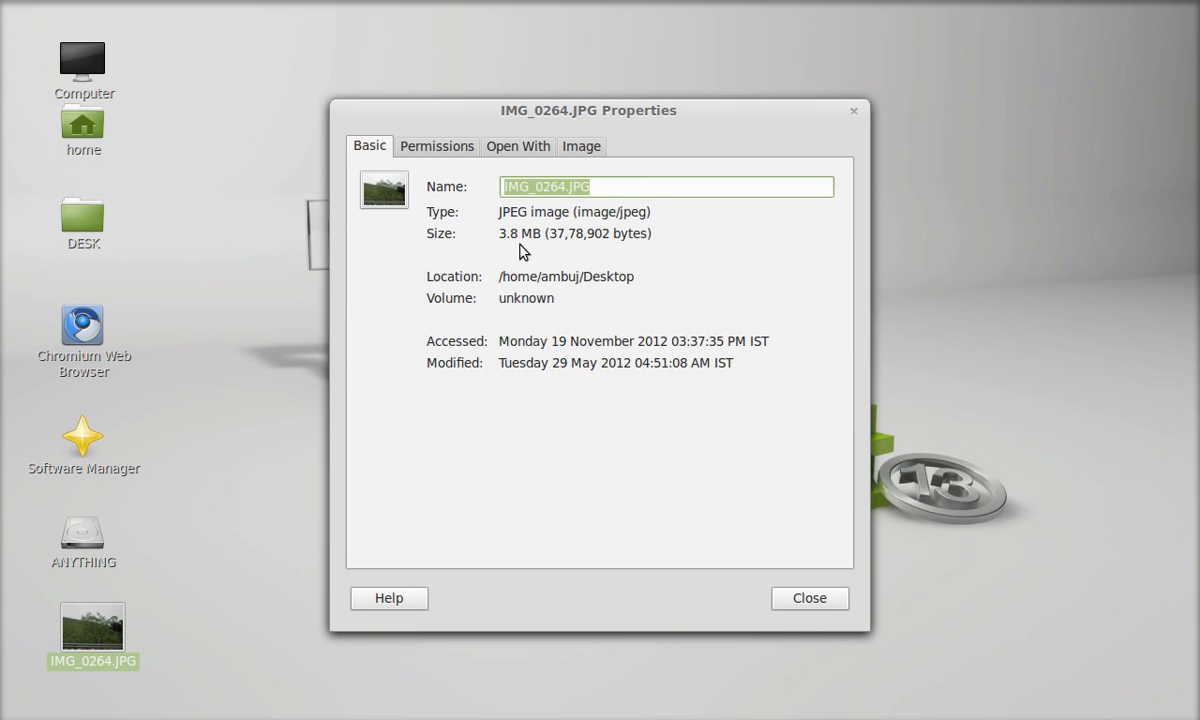
mouse_move(856, 116)
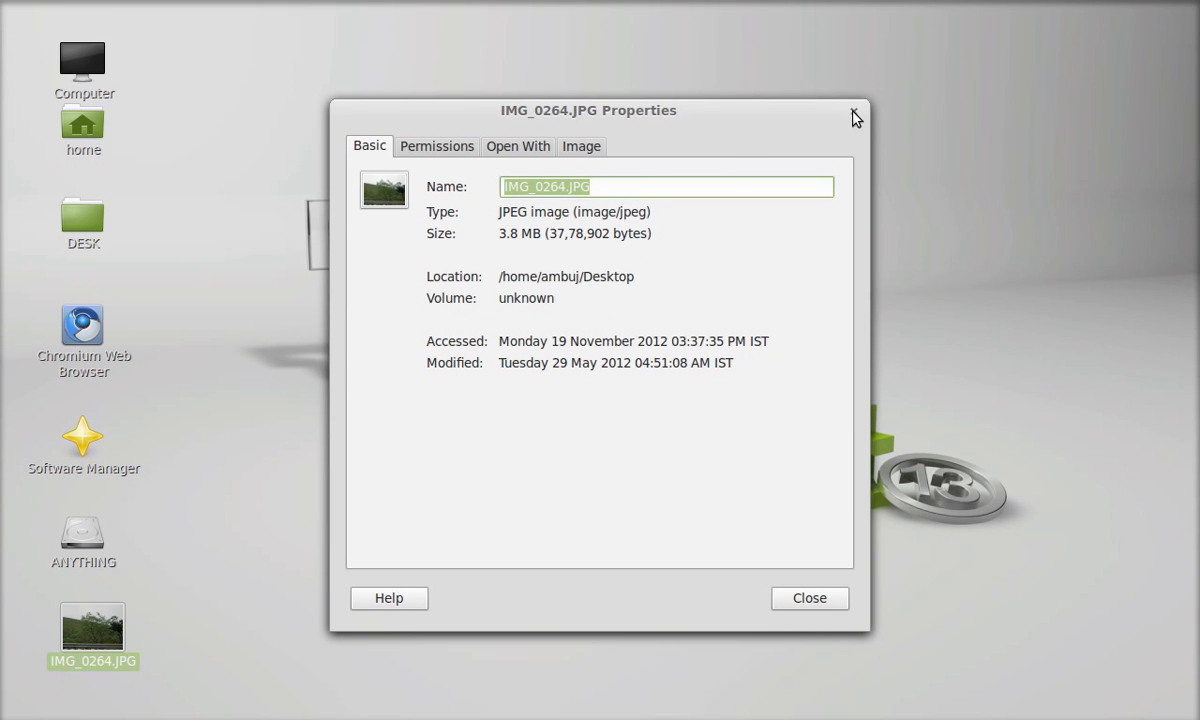
click(808, 598)
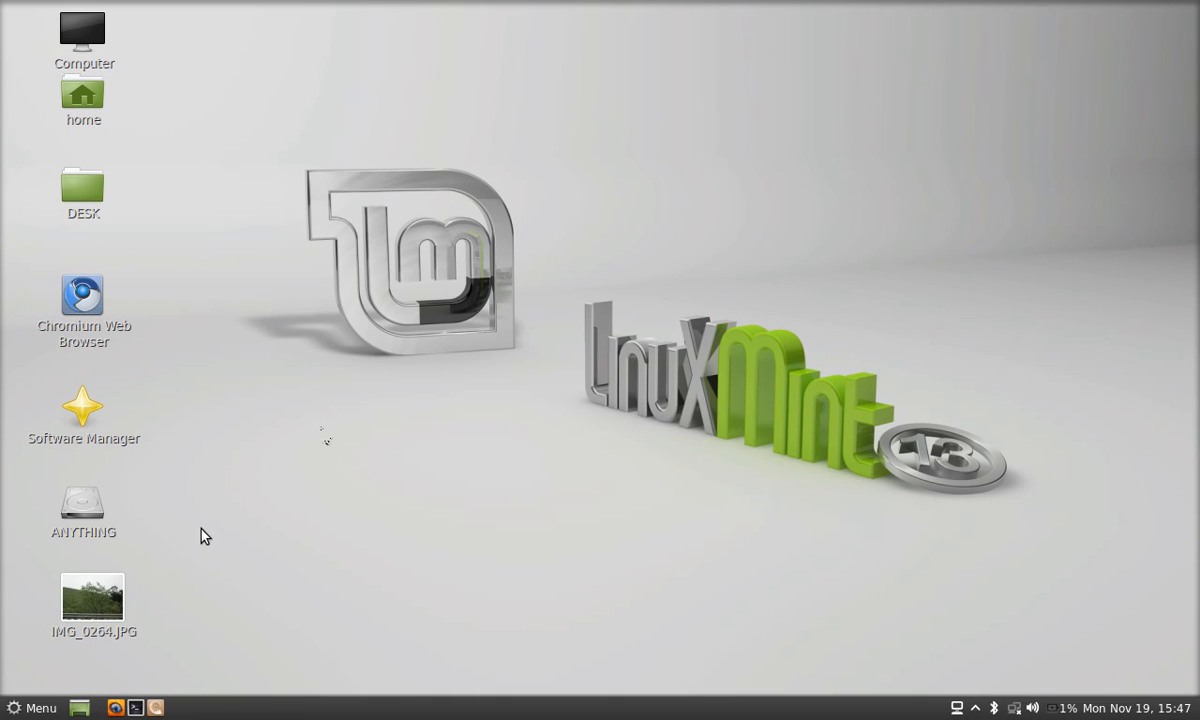
Open IMG_0264.JPG in GIMP Image Editor via Open With
right_click(92, 596)
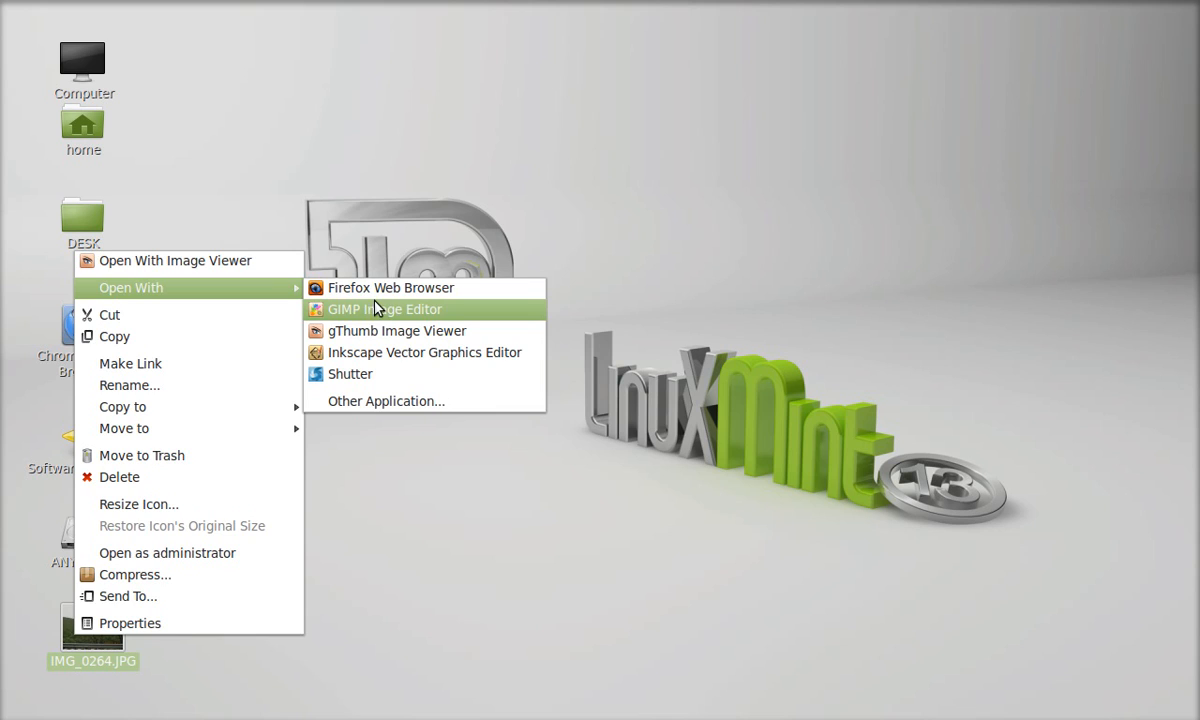
click(390, 308)
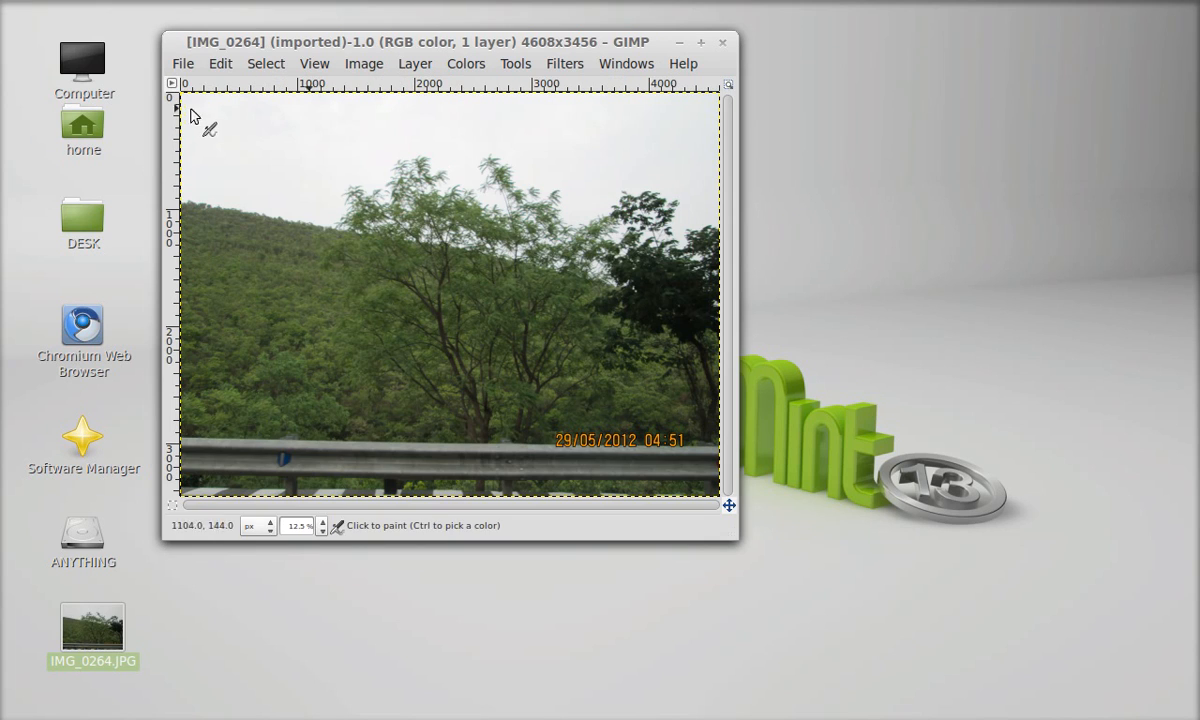
Start Export… from the File menu, with Desktop as the save folder
click(182, 62)
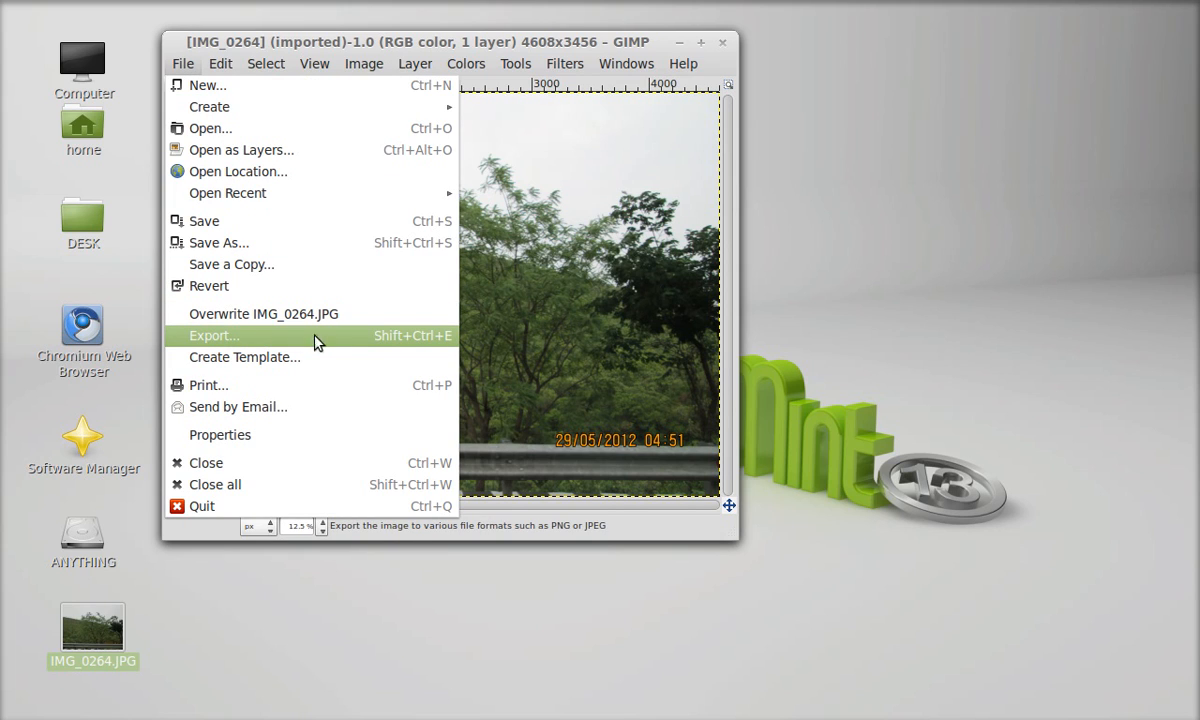
mouse_move(358, 348)
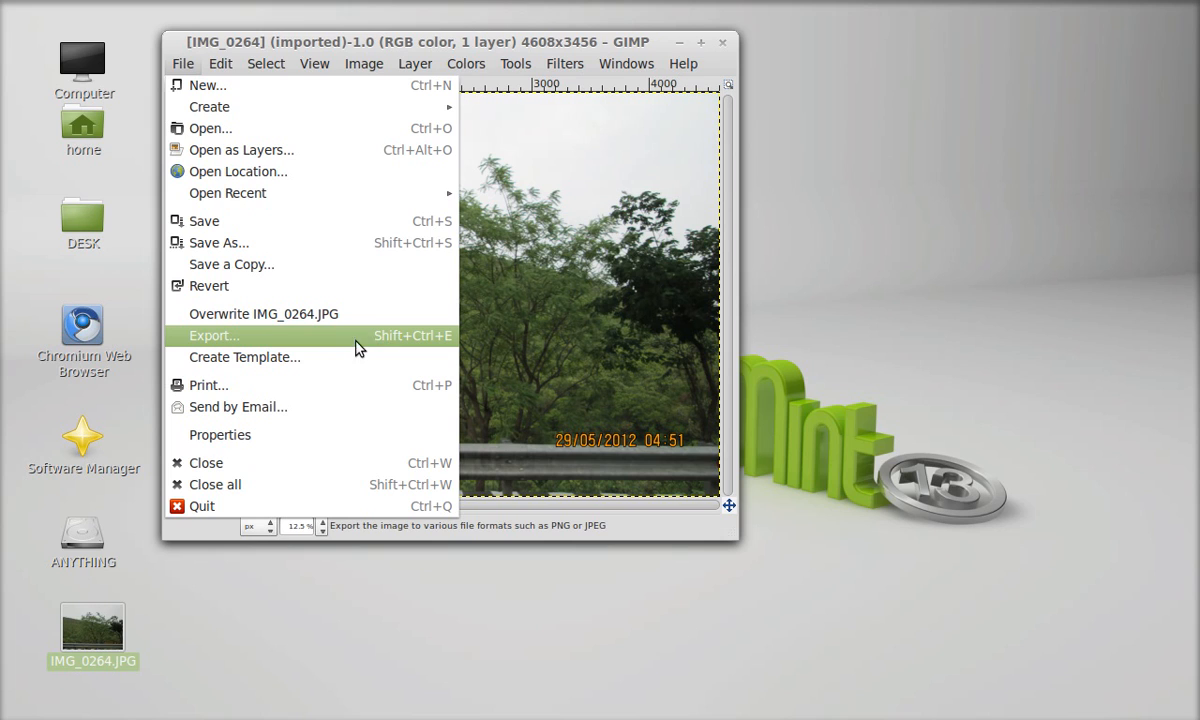
mouse_move(448, 348)
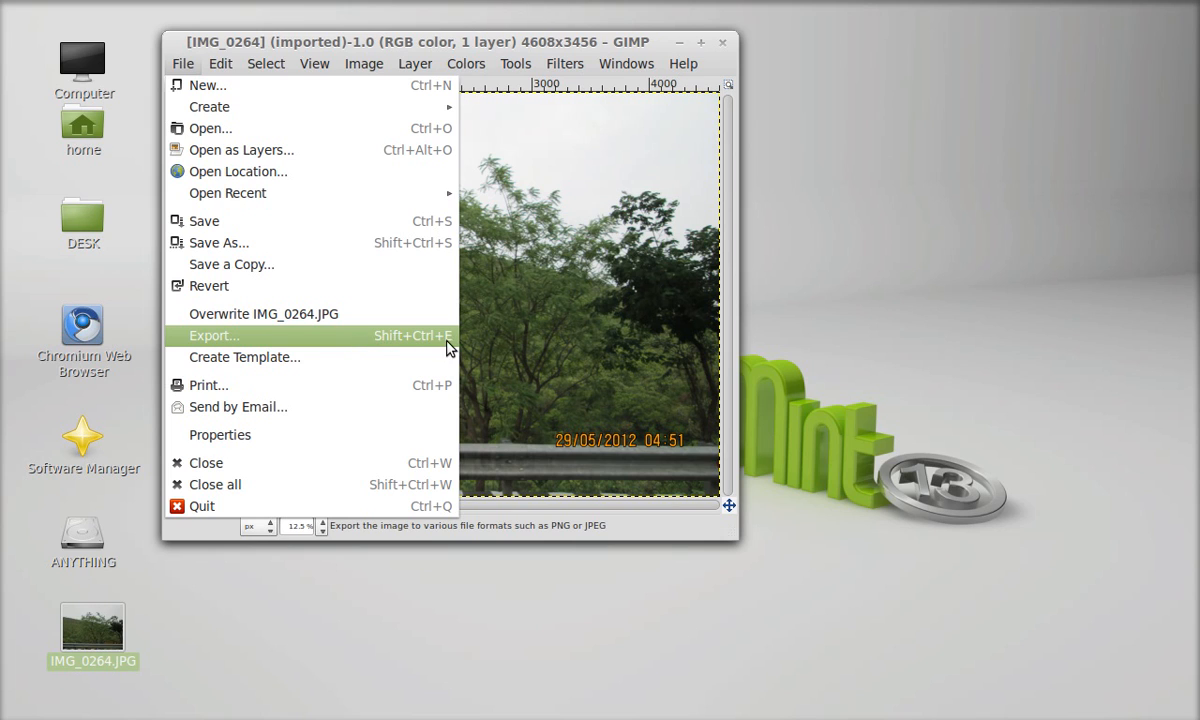
mouse_move(272, 344)
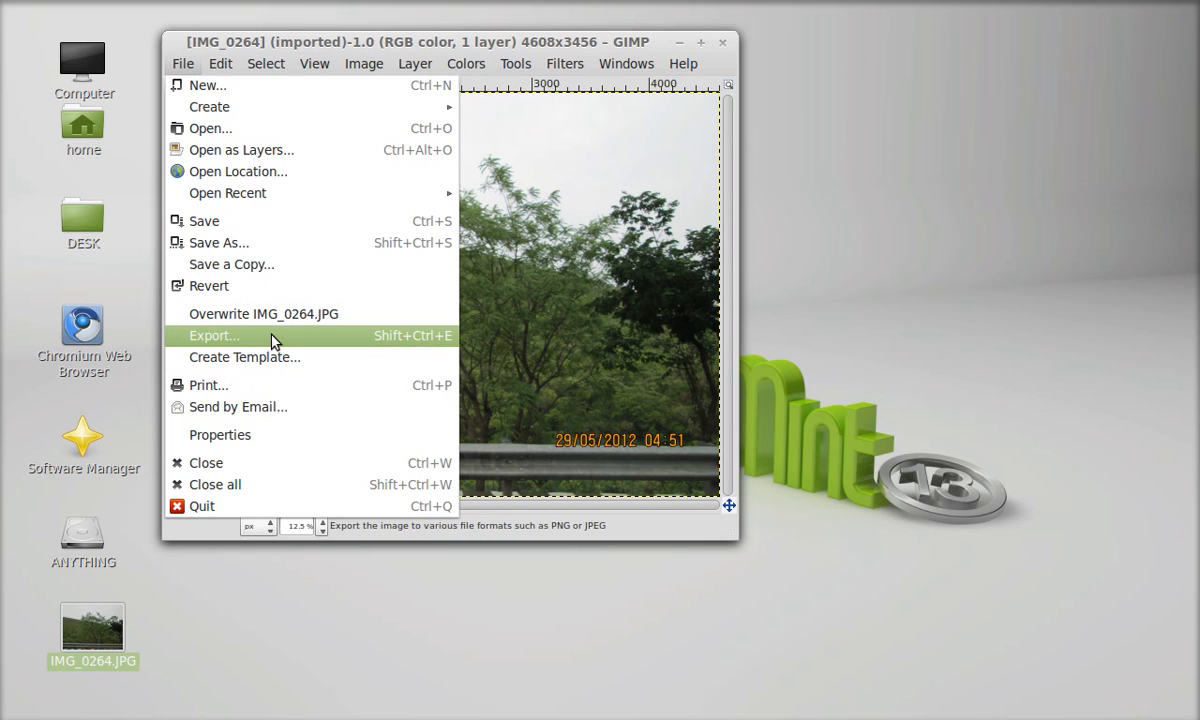
click(212, 336)
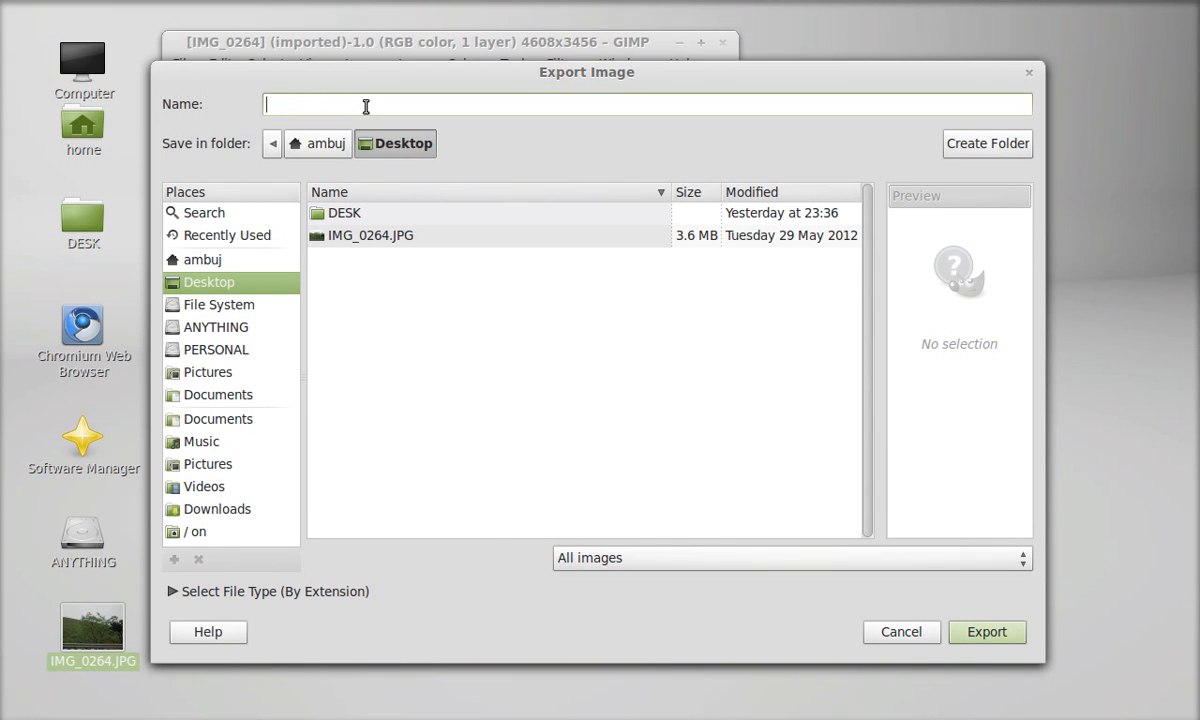
Name the export compressed.jpg, choose JPEG image as file type, and continue exporting
text(compressed)
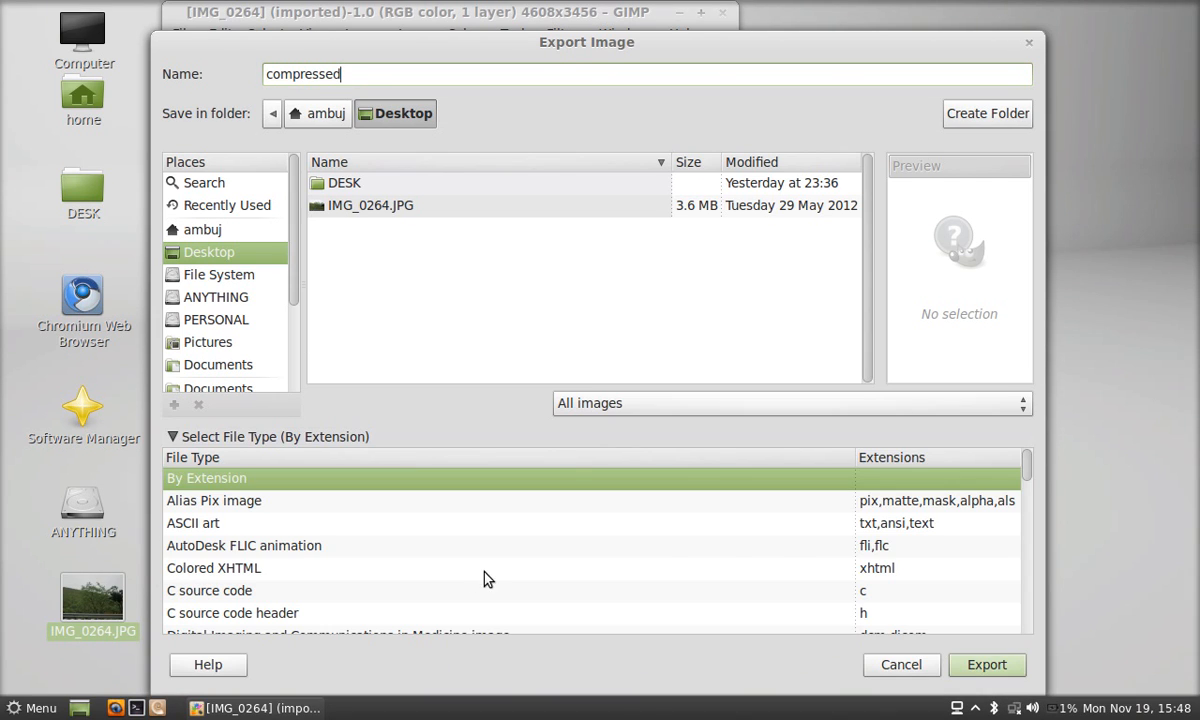
scroll(down, 3)
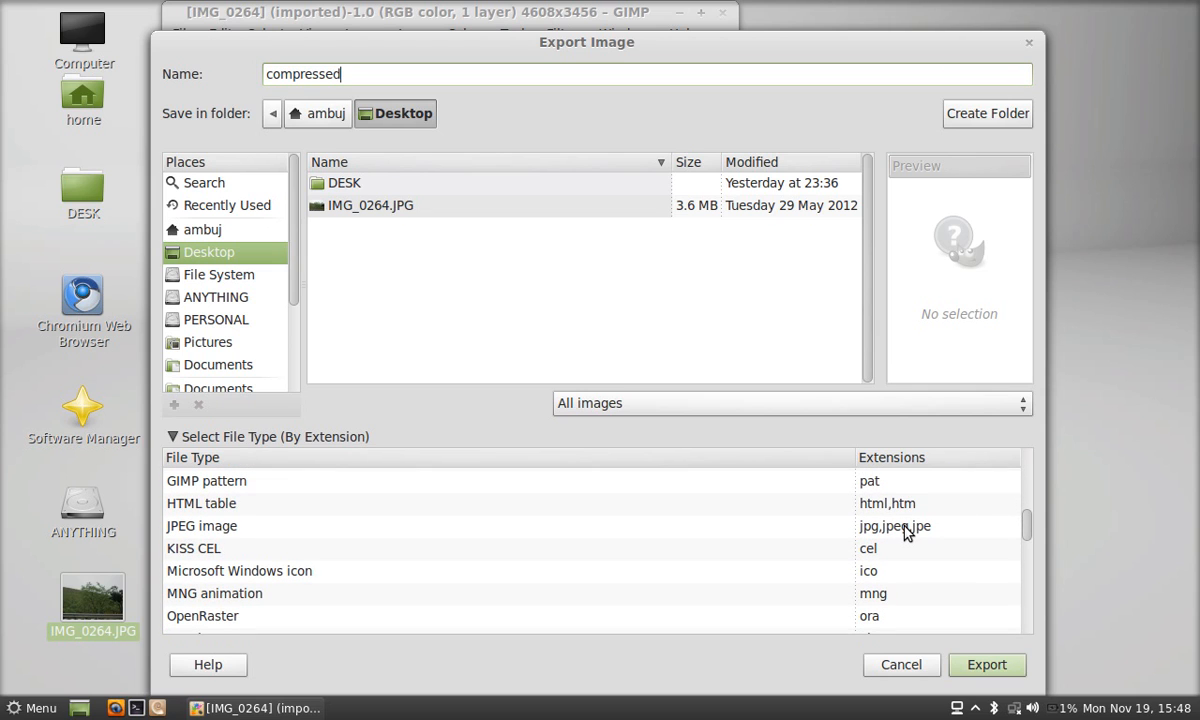
click(200, 524)
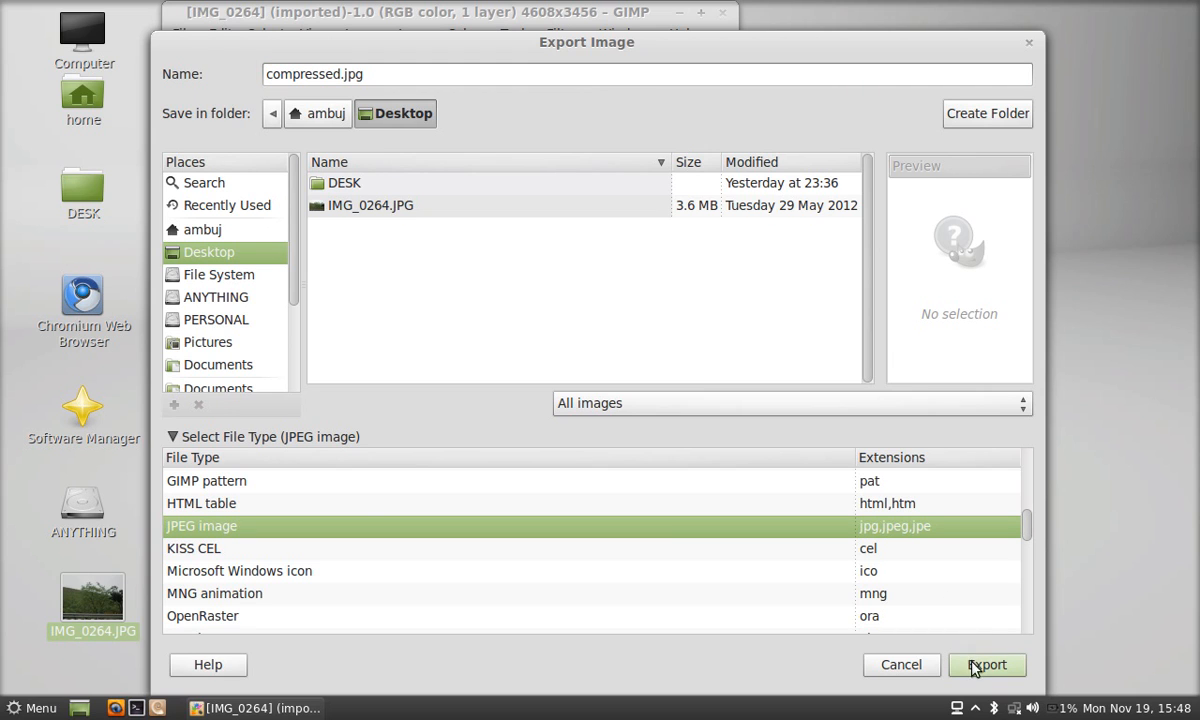
click(986, 664)
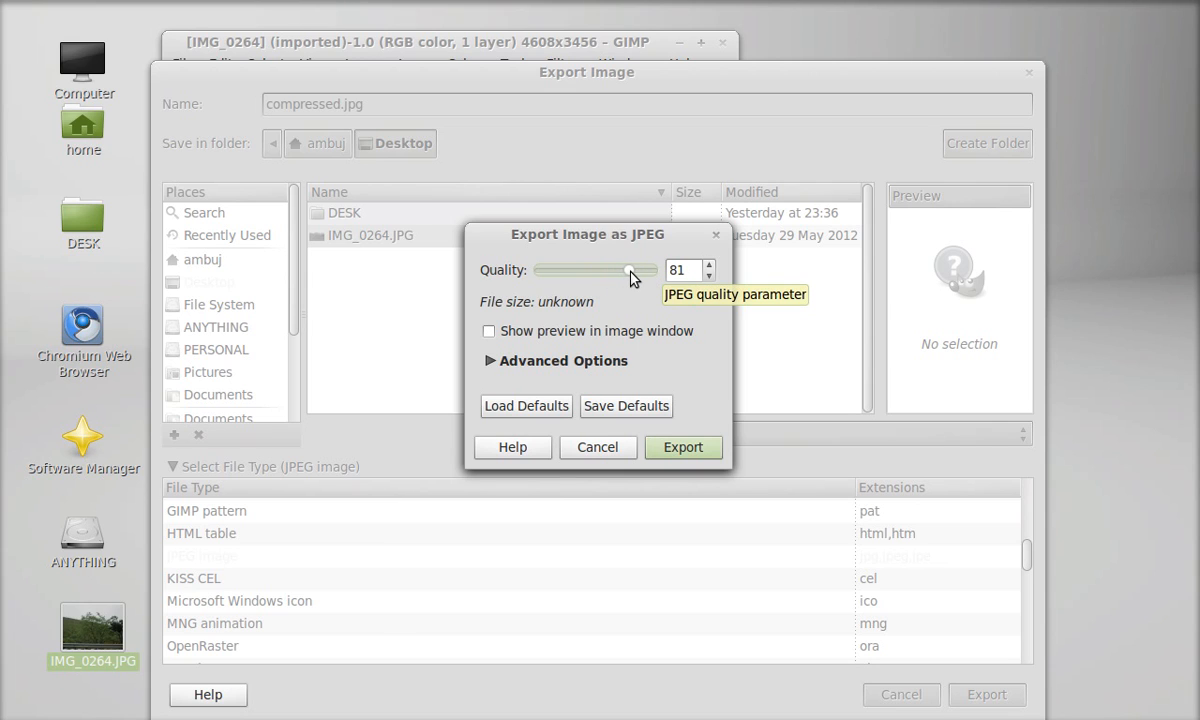
Adjust the JPEG quality slider to 61 and export compressed.jpg to the Desktop
drag(630, 270, 612, 270)
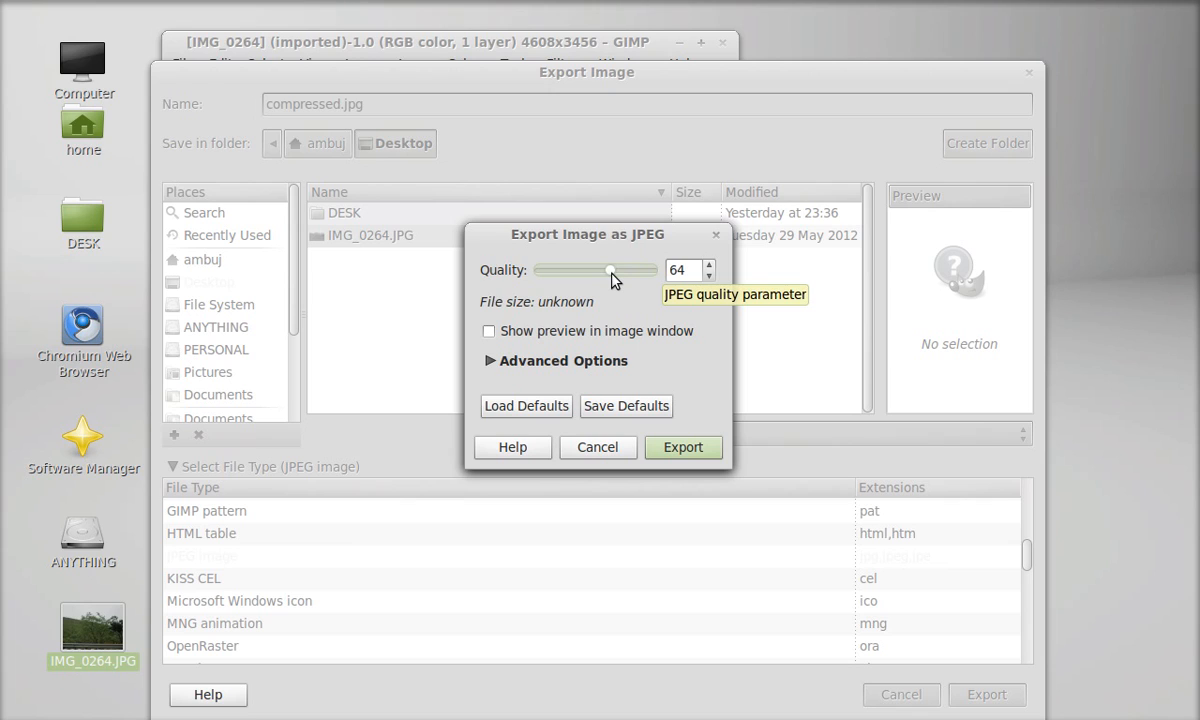
drag(612, 270, 584, 270)
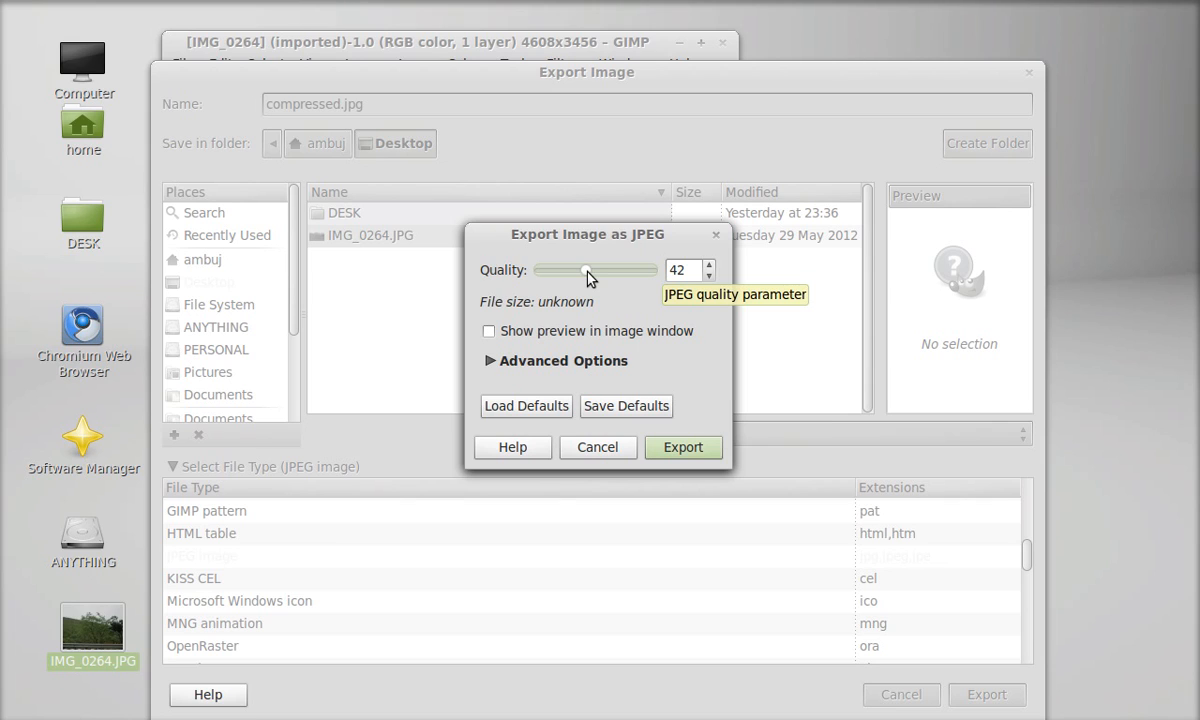
drag(580, 270, 596, 270)
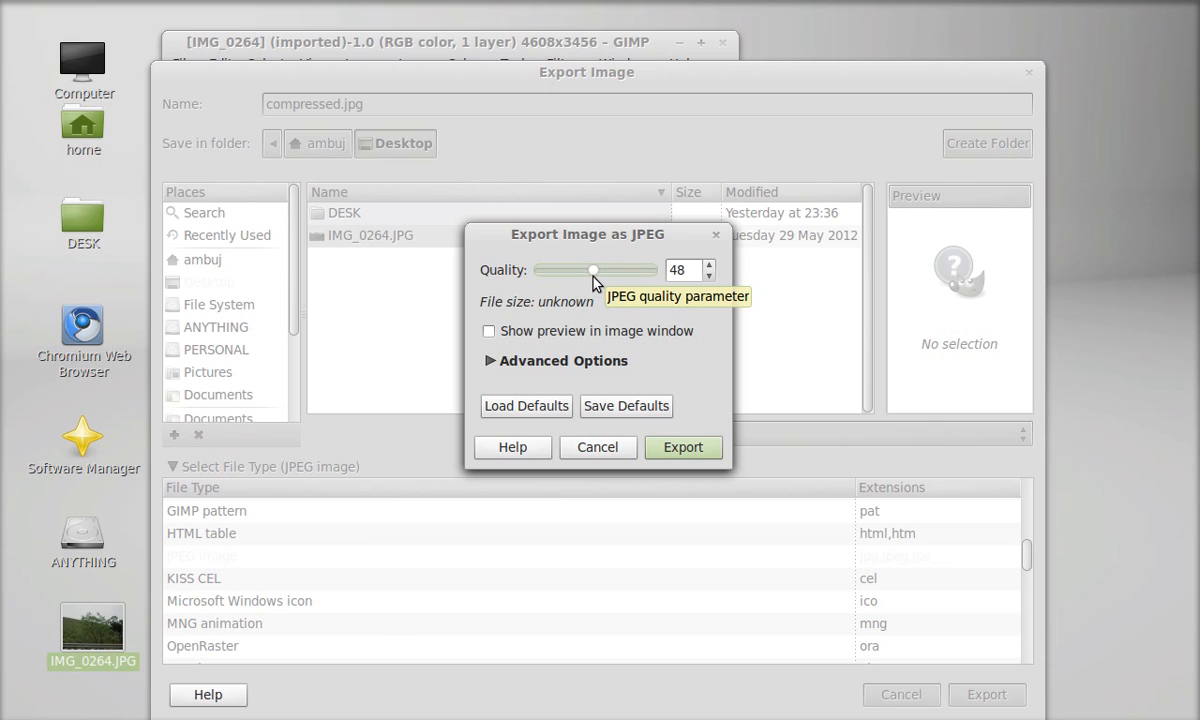
drag(592, 270, 610, 270)
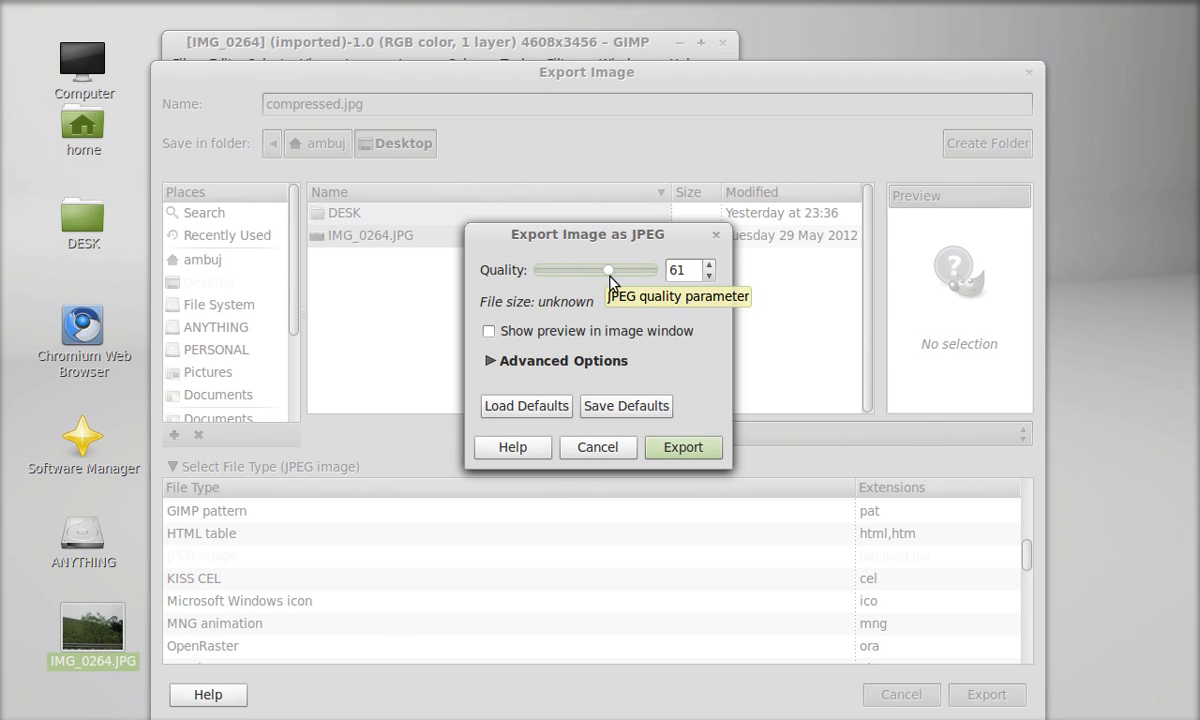
mouse_move(672, 346)
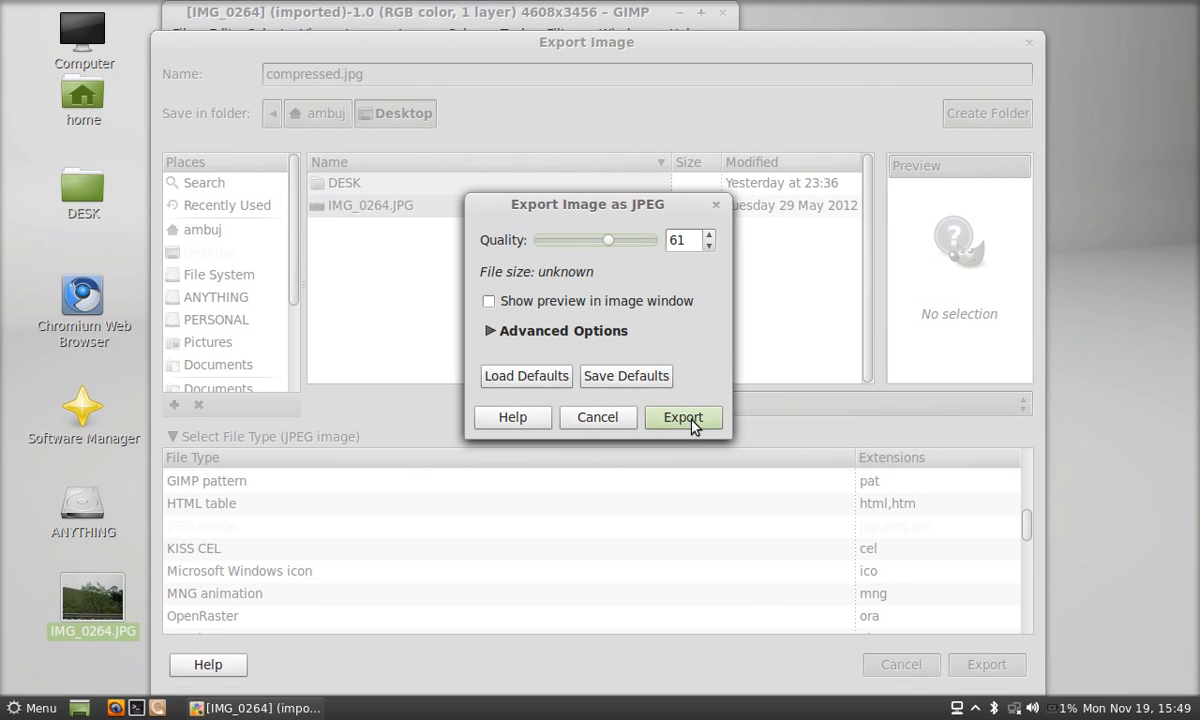
click(684, 418)
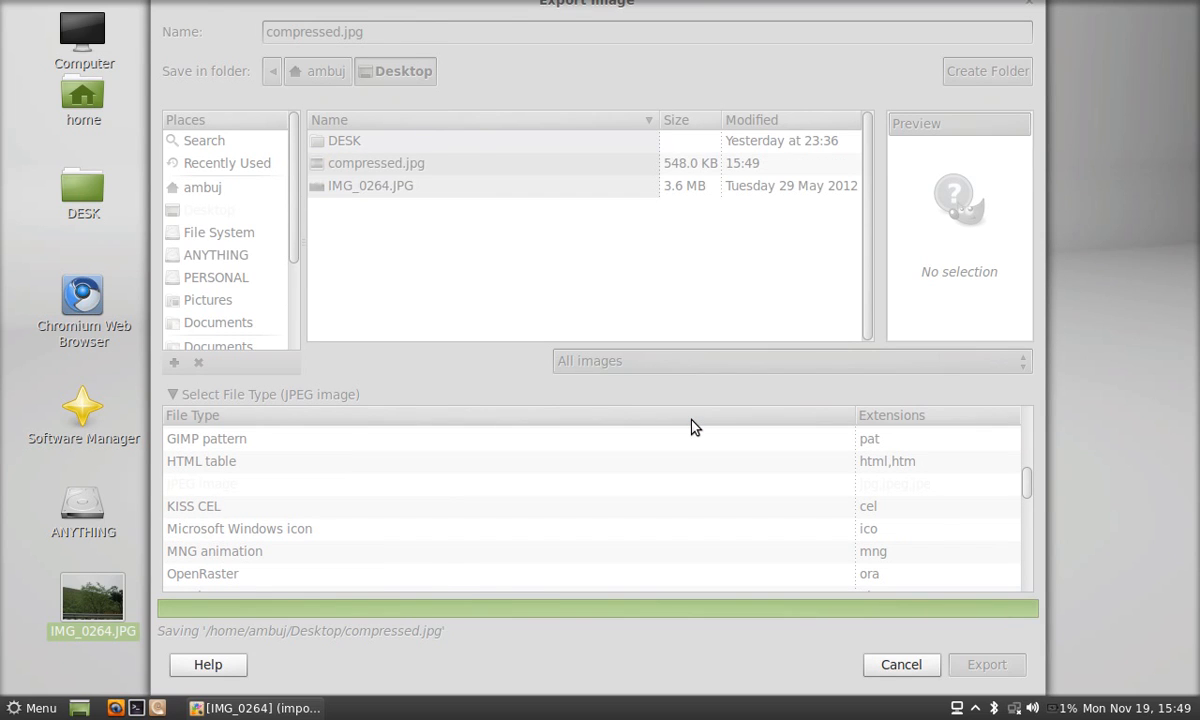
click(986, 664)
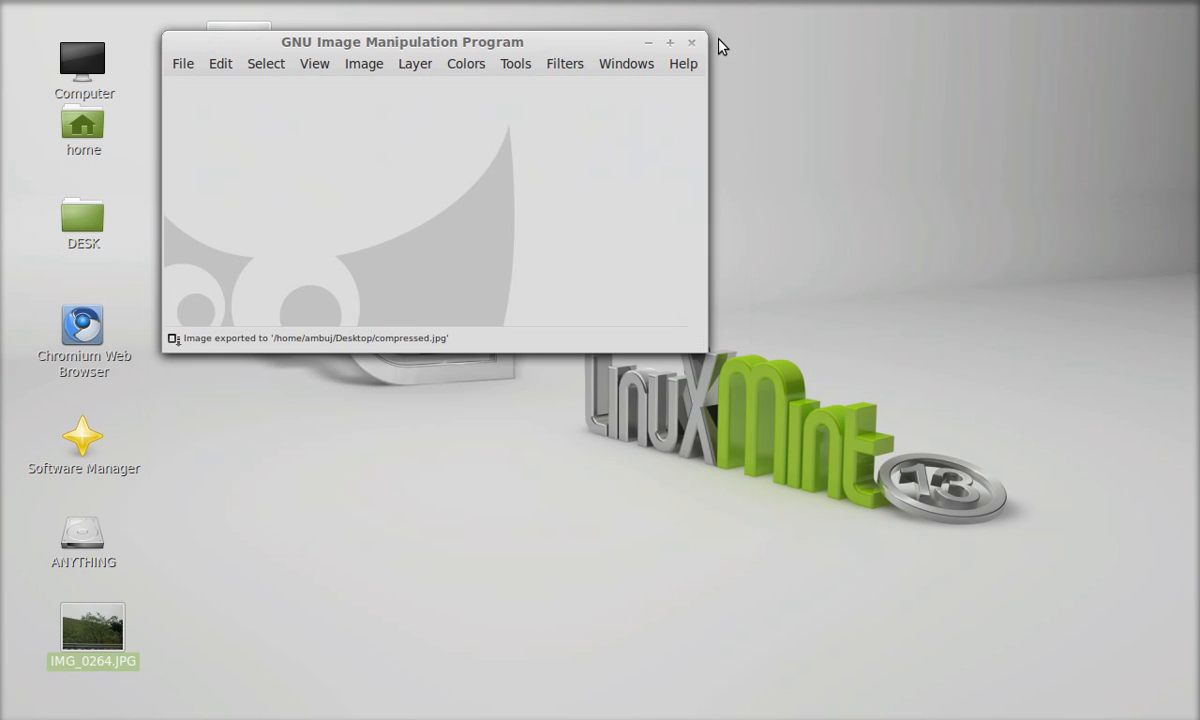
mouse_move(692, 44)
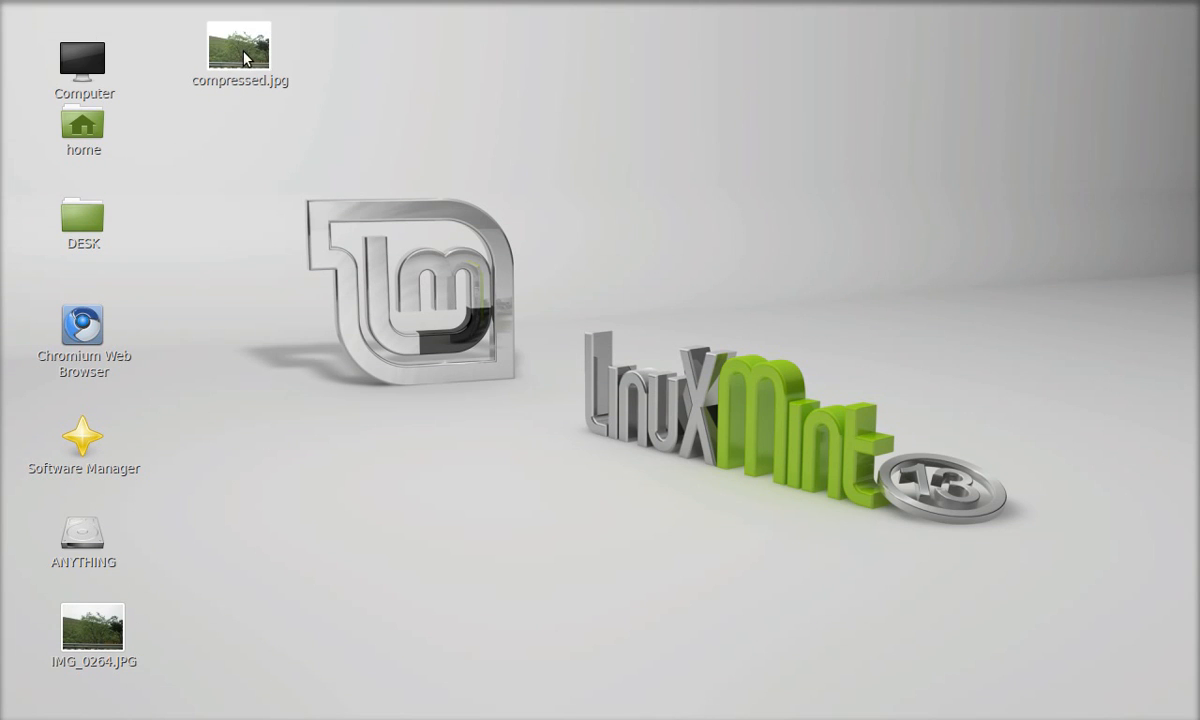
right_click(238, 48)
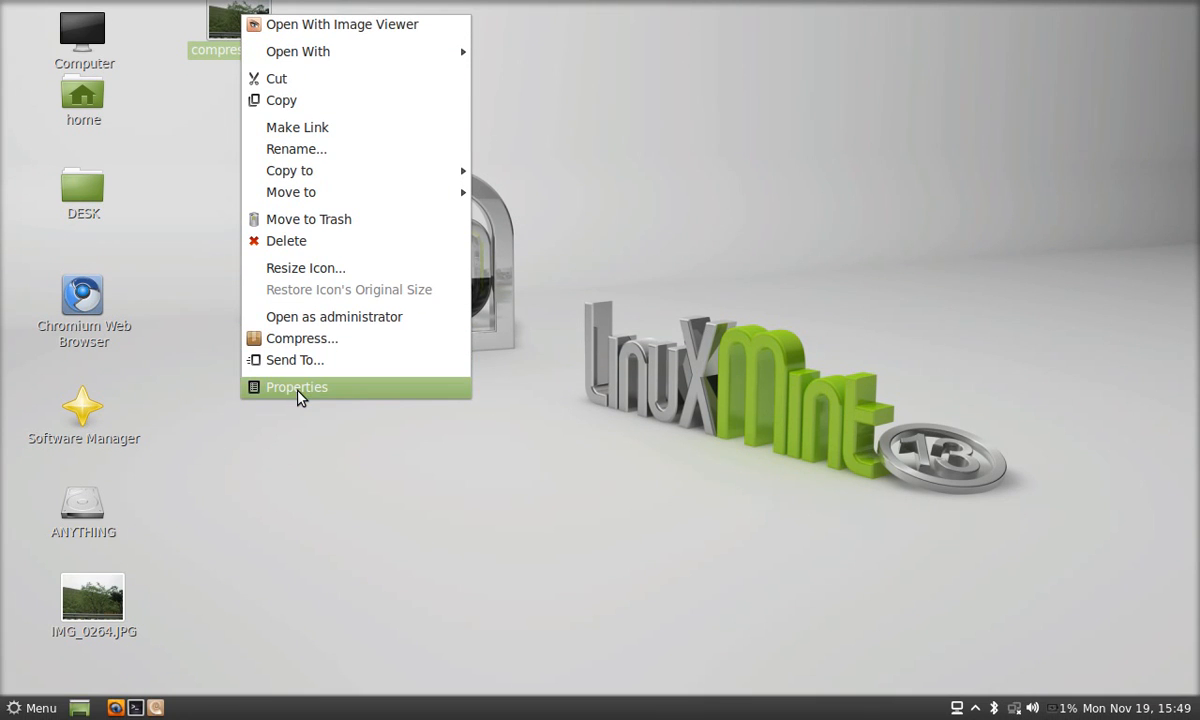
click(296, 388)
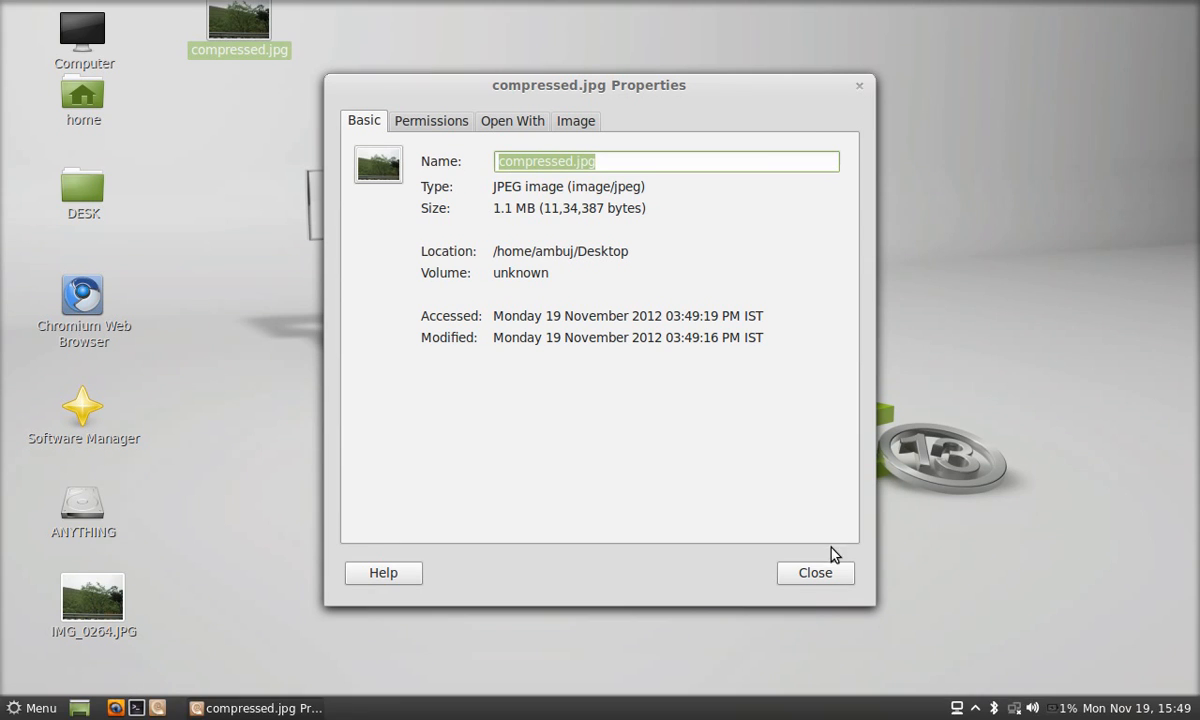
mouse_move(630, 444)
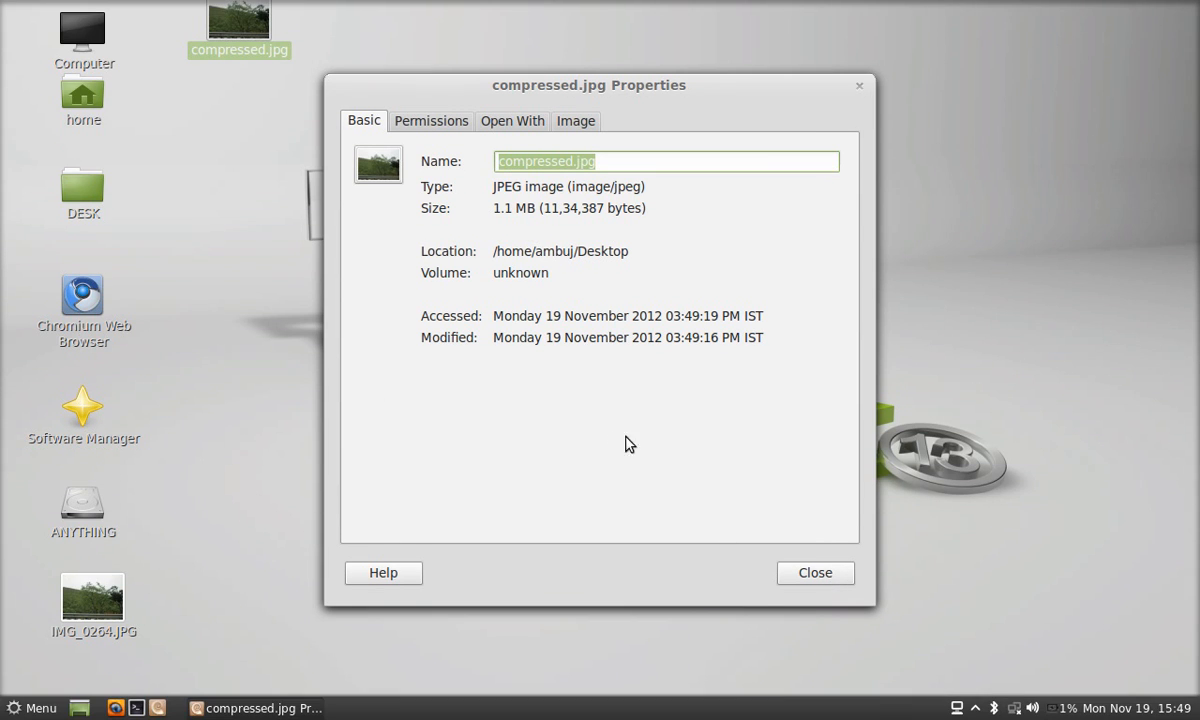
click(814, 572)
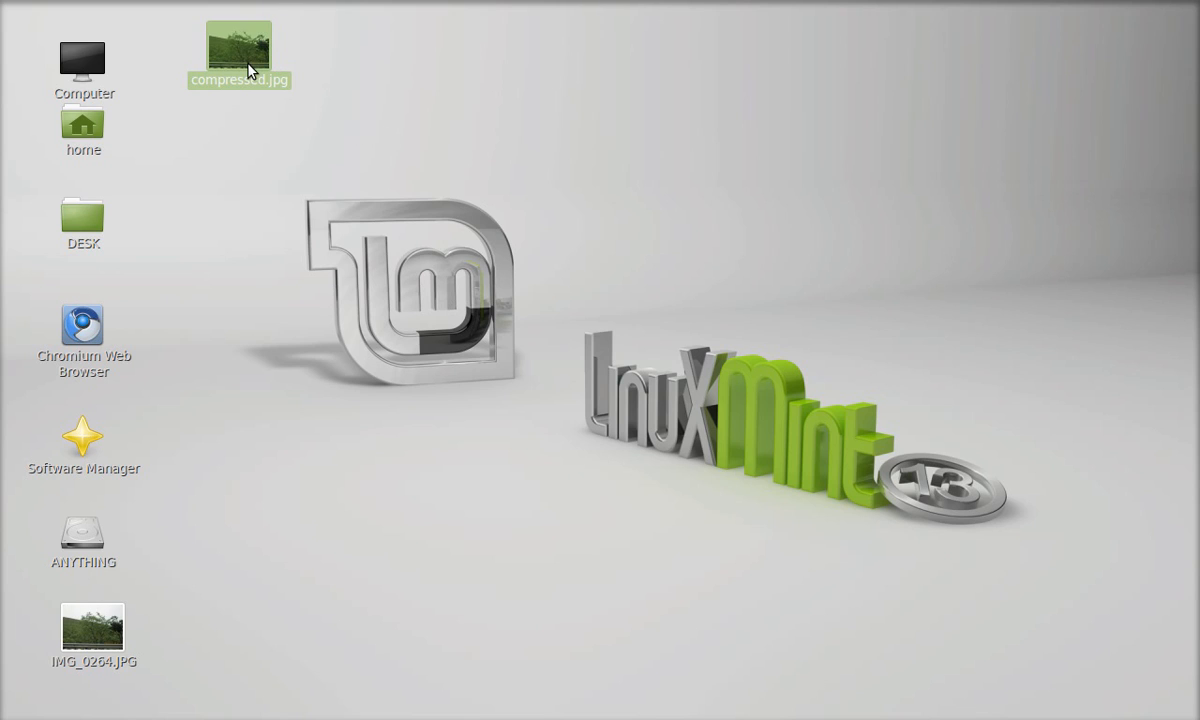
click(250, 188)
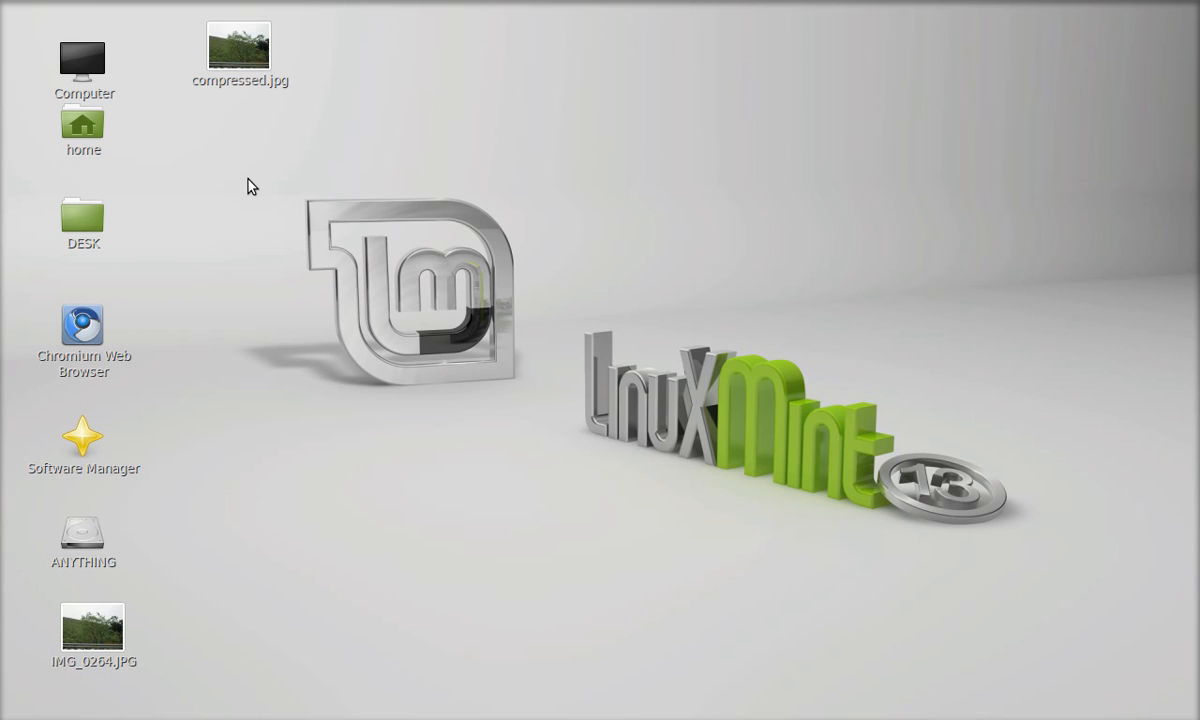